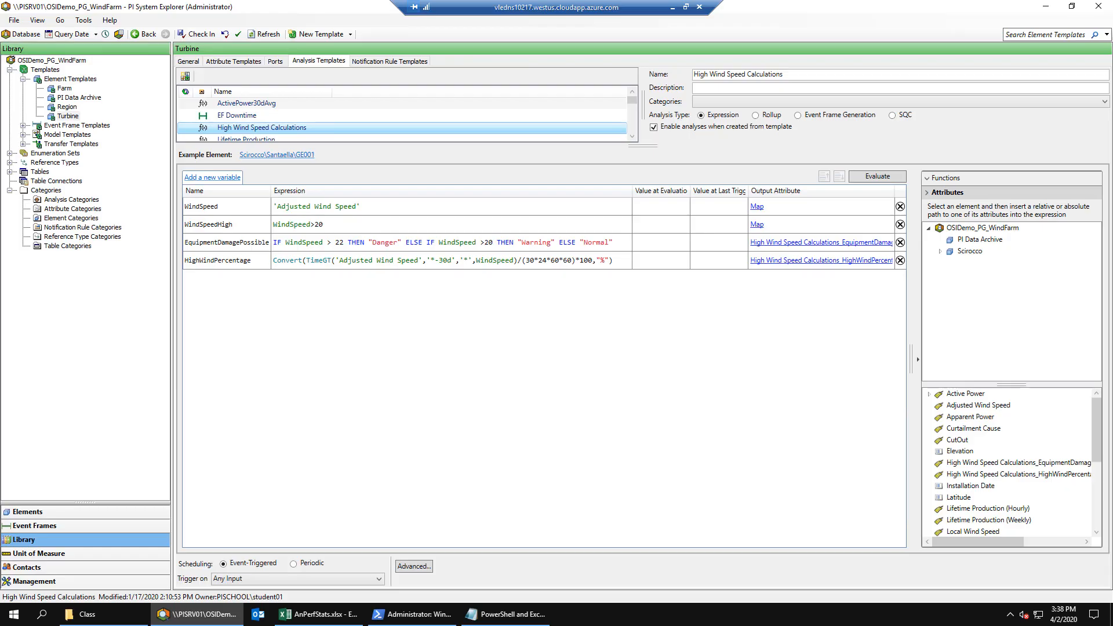
mouse_move(290, 360)
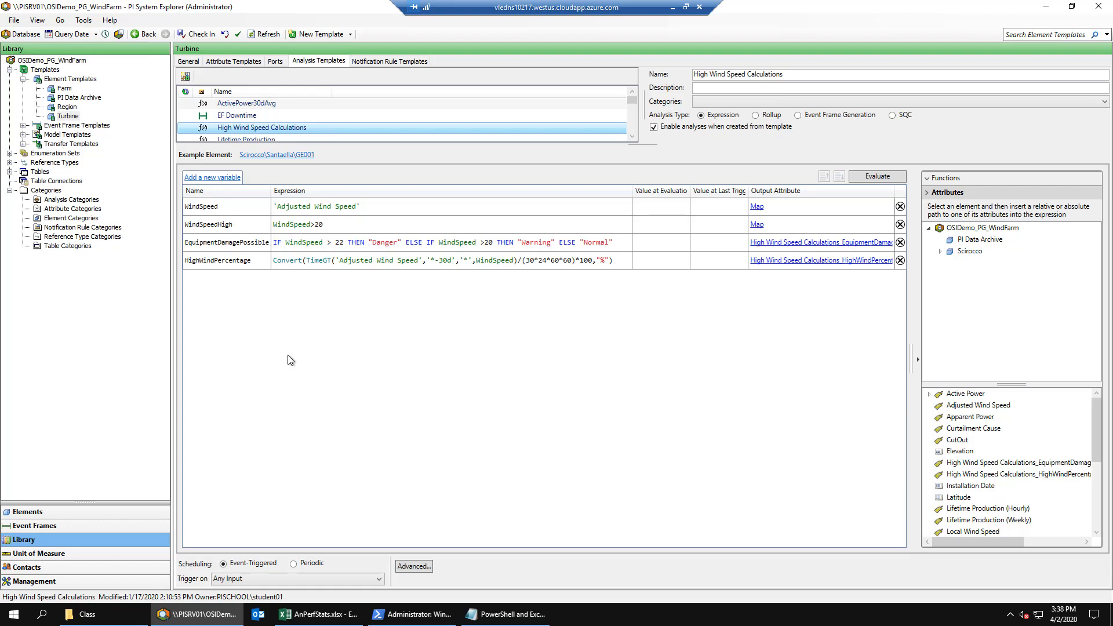
mouse_move(268, 122)
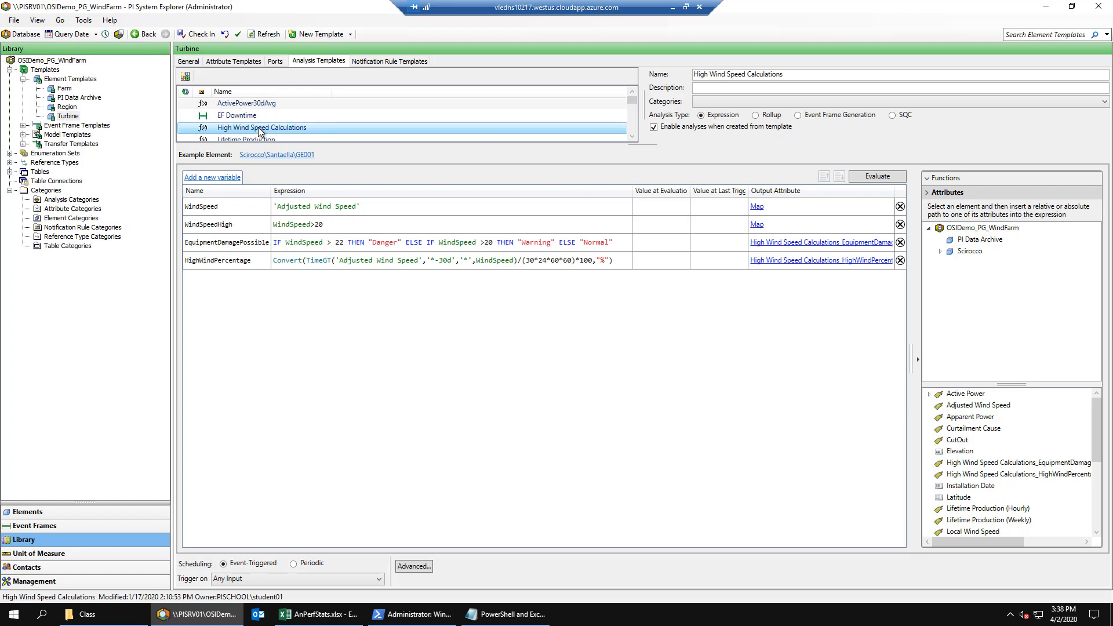
mouse_move(305, 163)
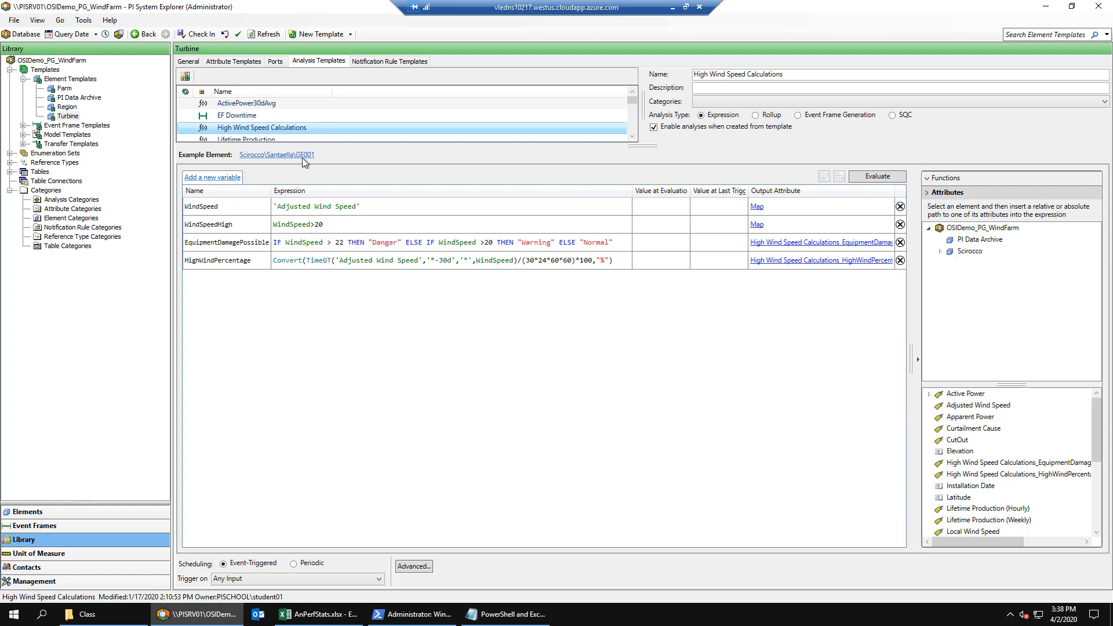
mouse_move(311, 296)
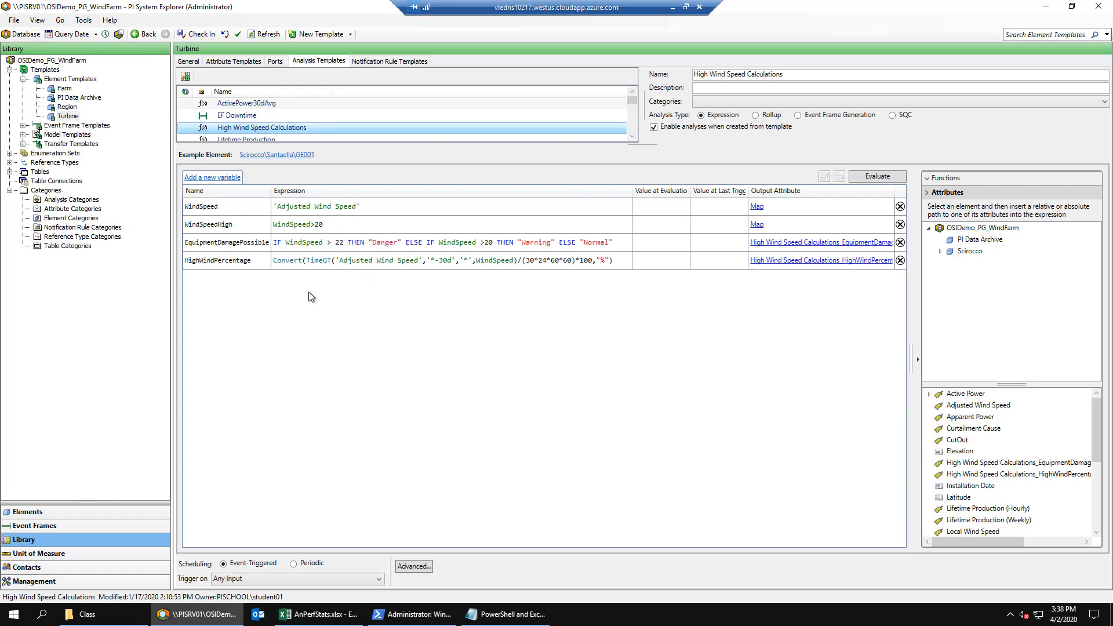
mouse_move(318, 273)
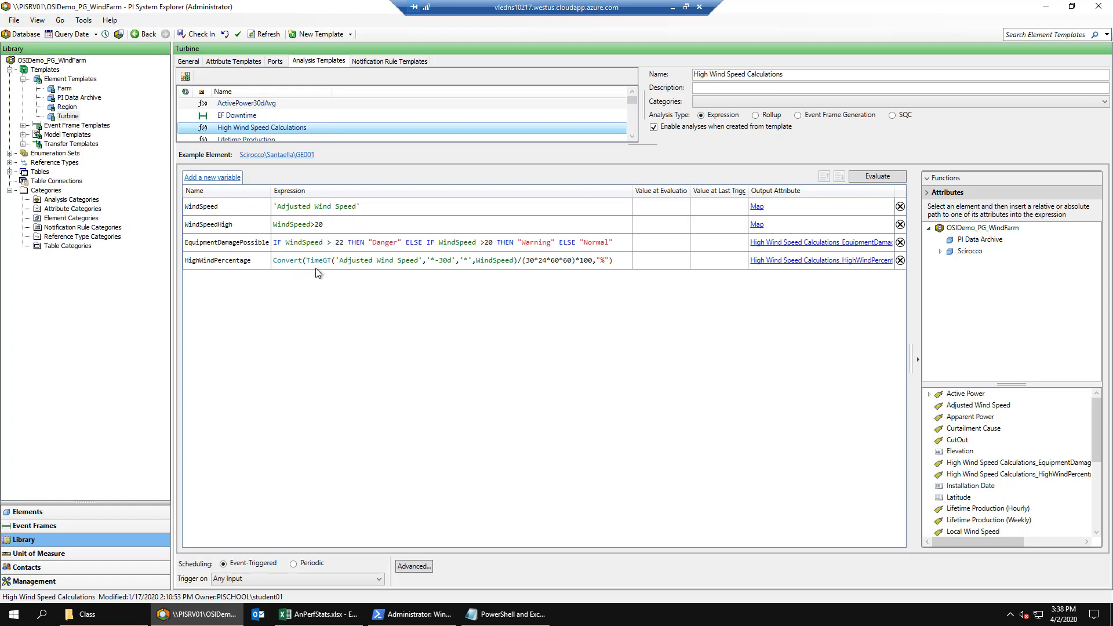
mouse_move(321, 228)
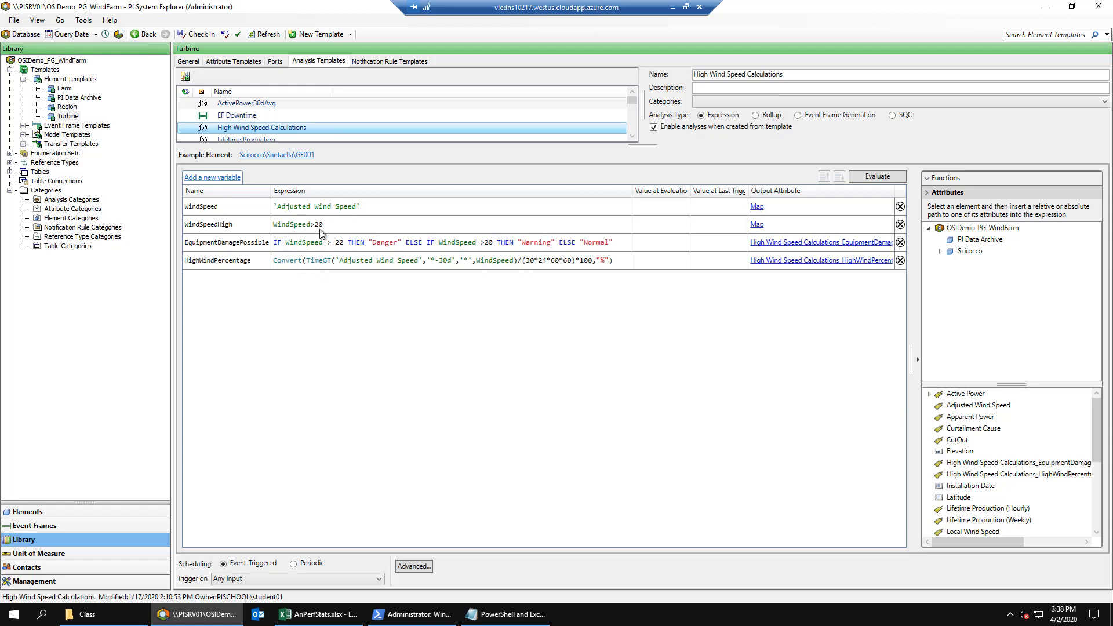
mouse_move(326, 274)
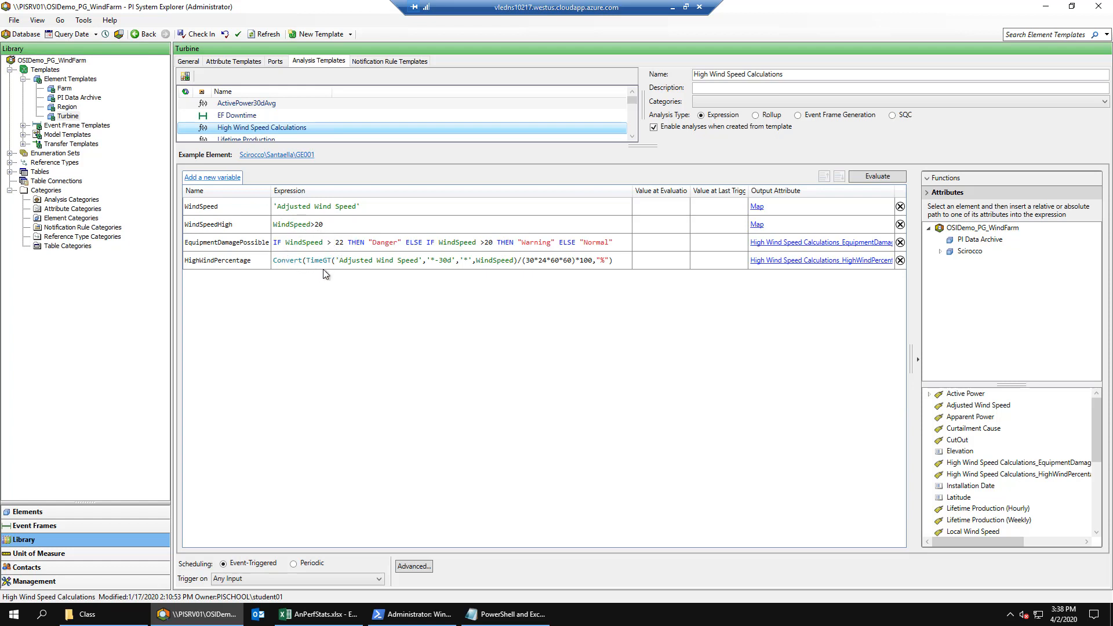
mouse_move(409, 327)
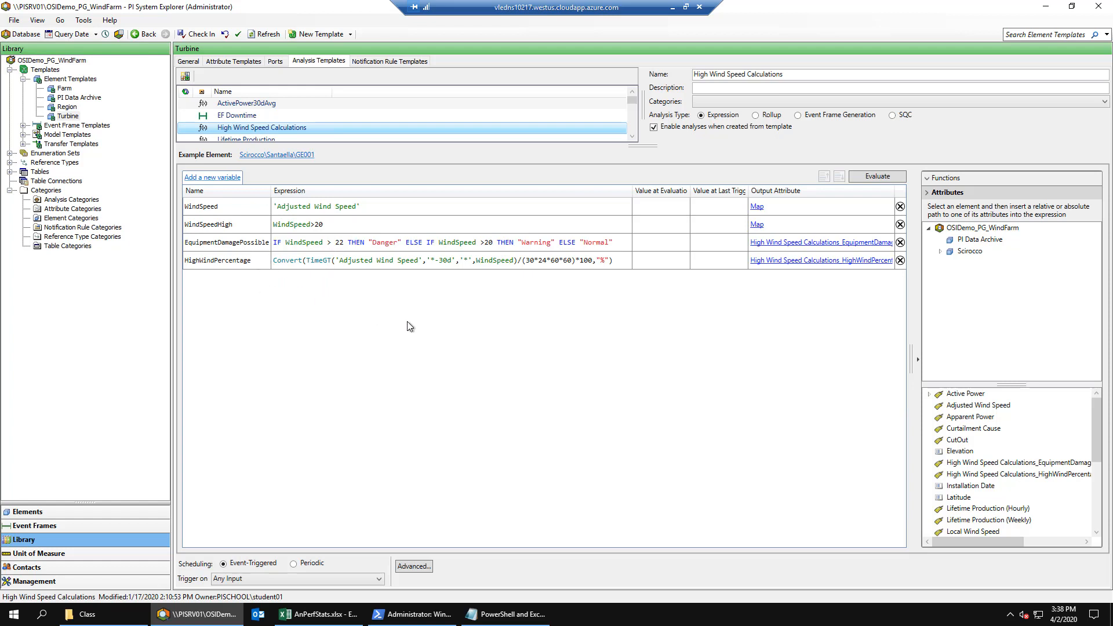
mouse_move(289, 289)
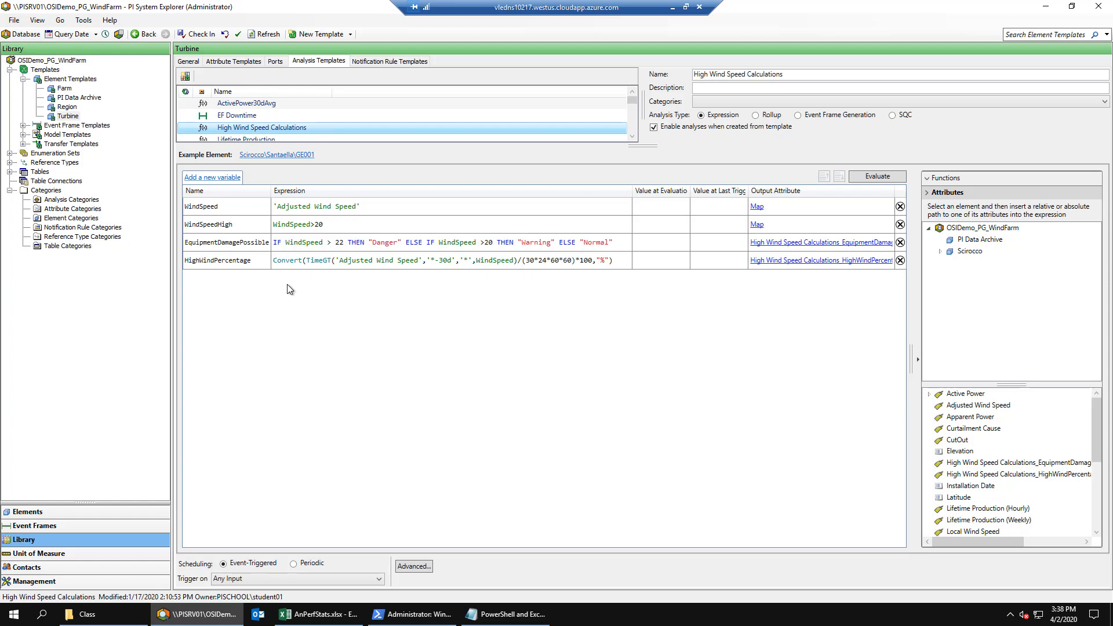
mouse_move(261, 220)
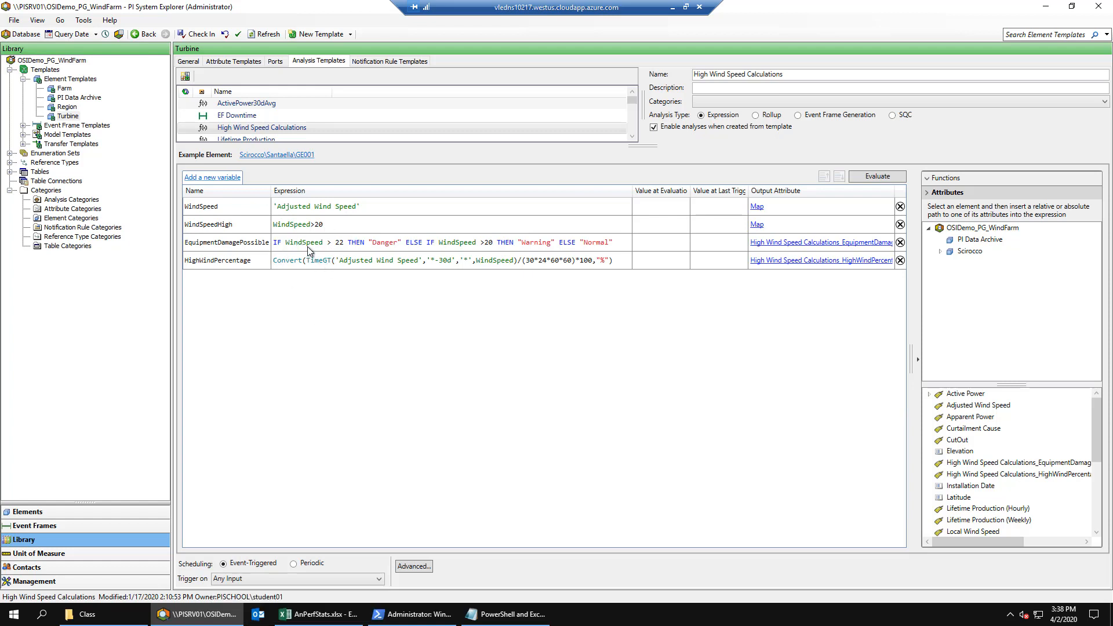
mouse_move(376, 284)
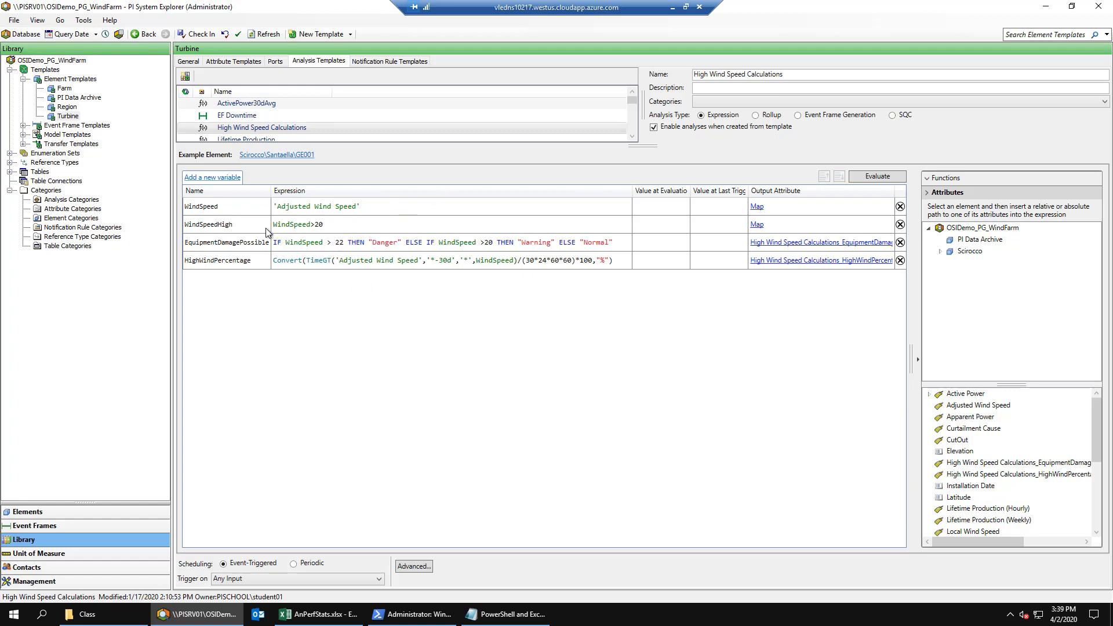
mouse_move(288, 231)
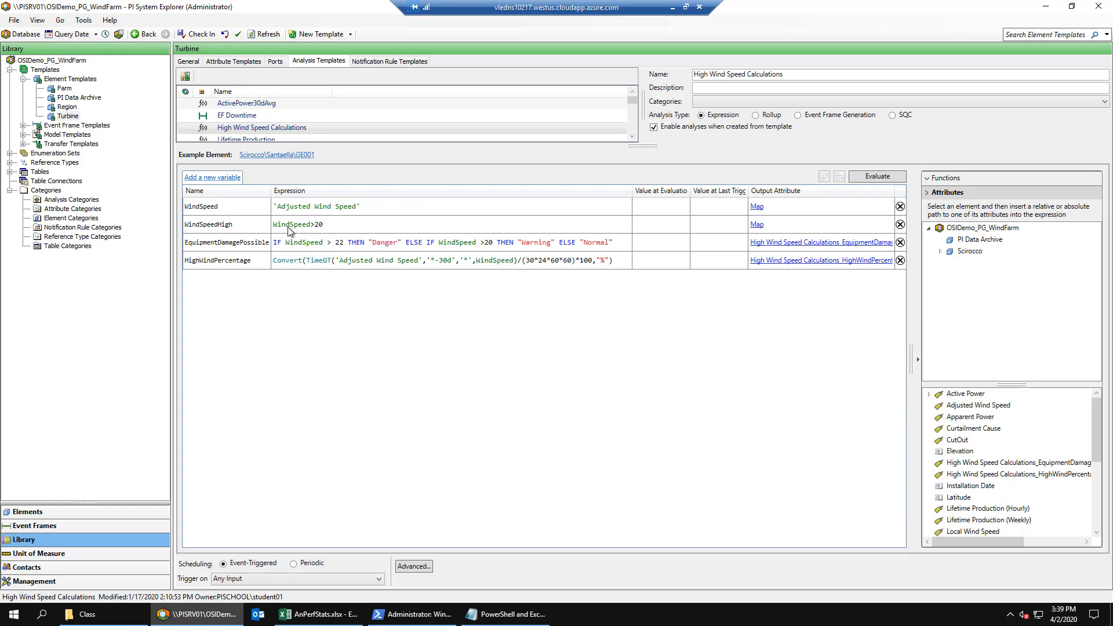
mouse_move(314, 230)
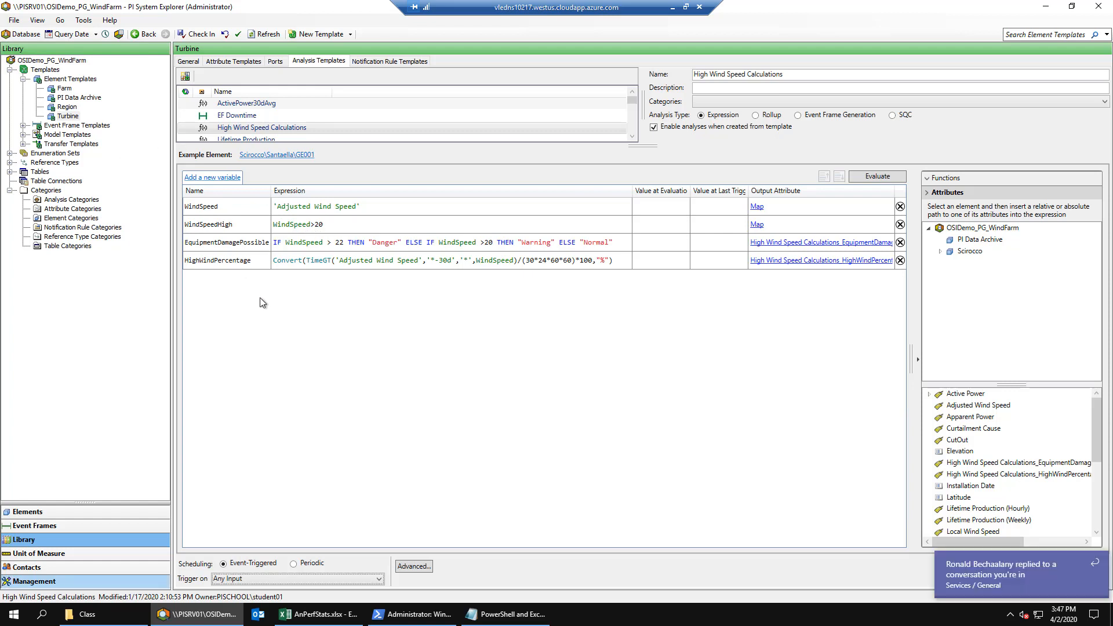
mouse_move(277, 317)
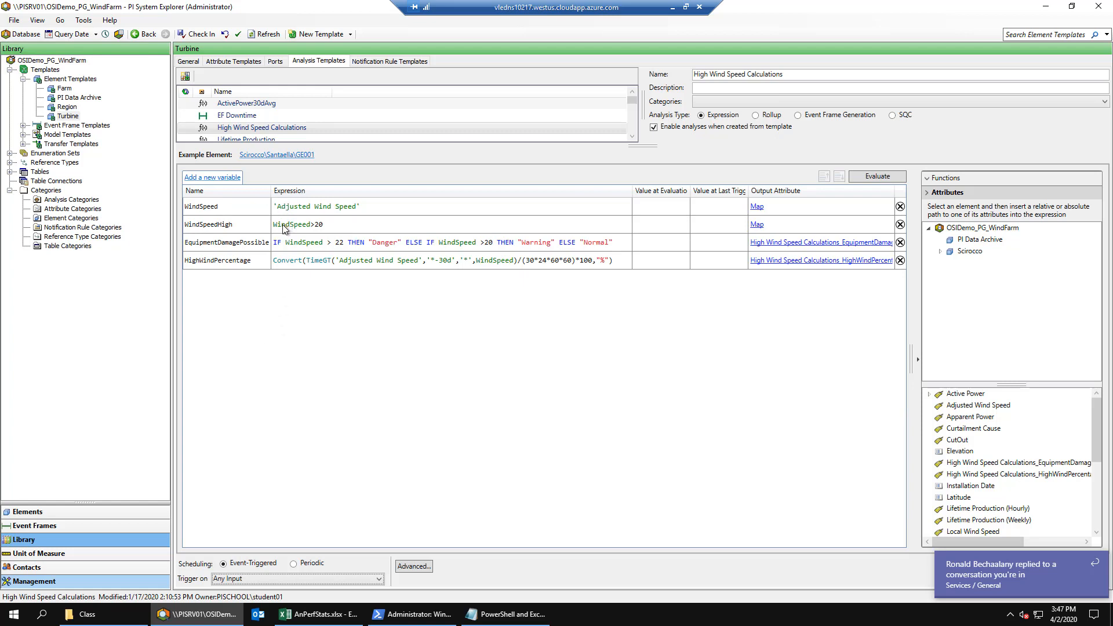
Set WindSpeedHigh to 'IF WindSpeed>20 THEN true ELSE Exit()' and evaluate it, returning 17.971 m/s.
click(298, 224)
text(IF )
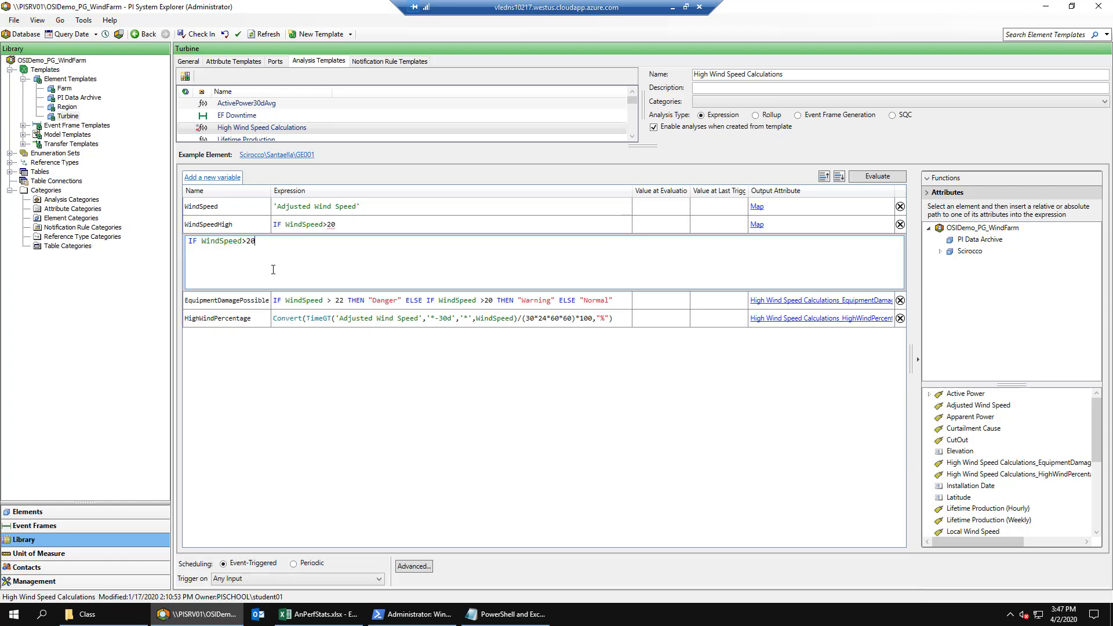
text(THEN)
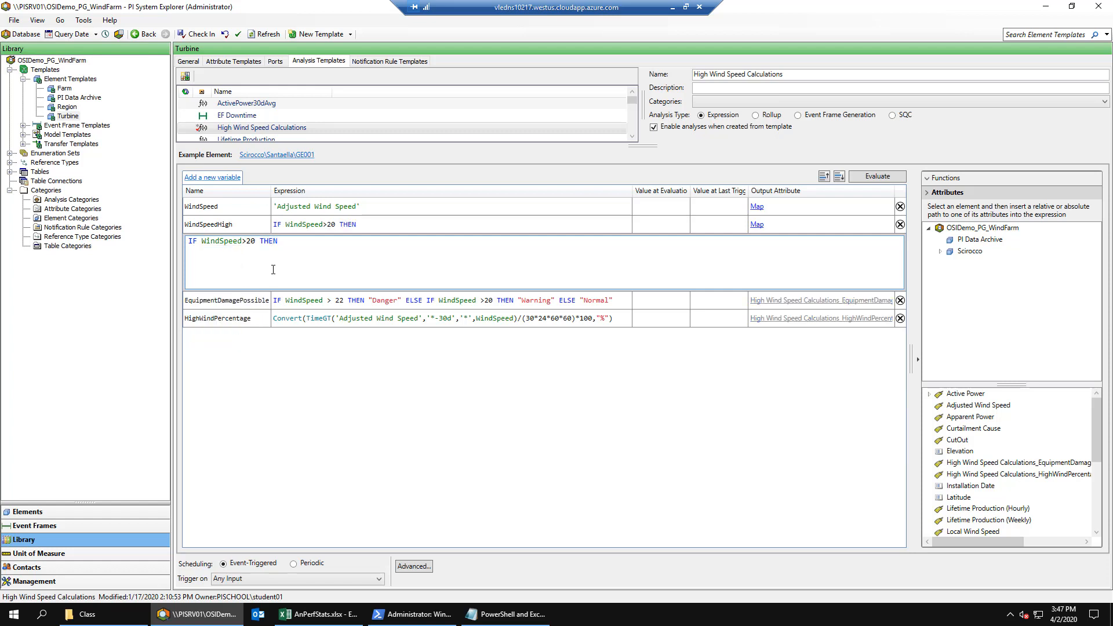
text(true ELSE Exit()
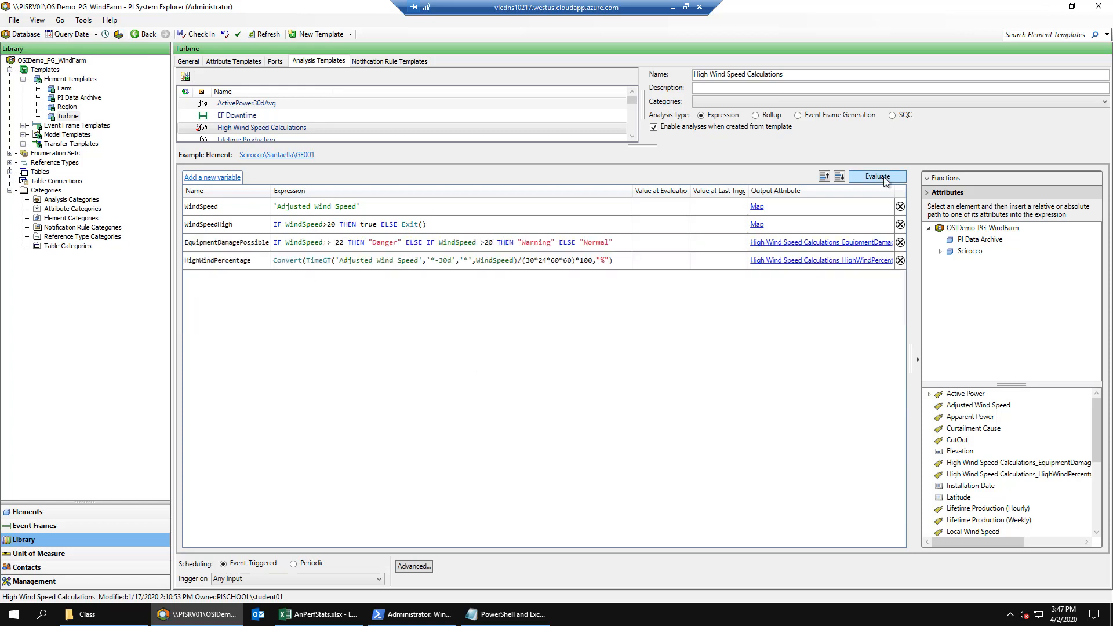
click(877, 176)
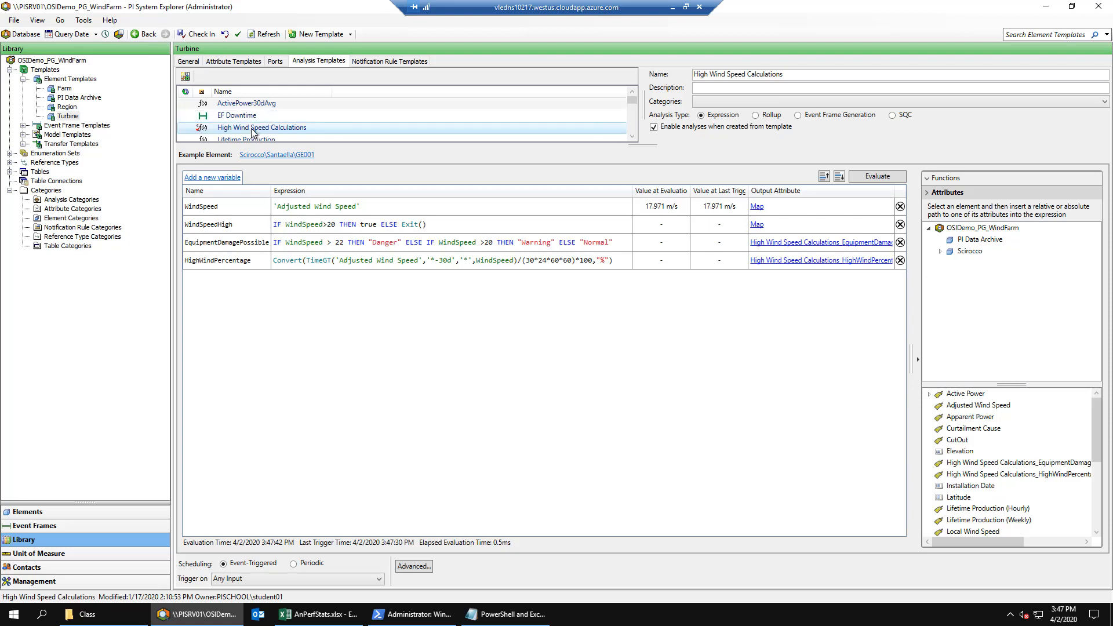
right_click(261, 127)
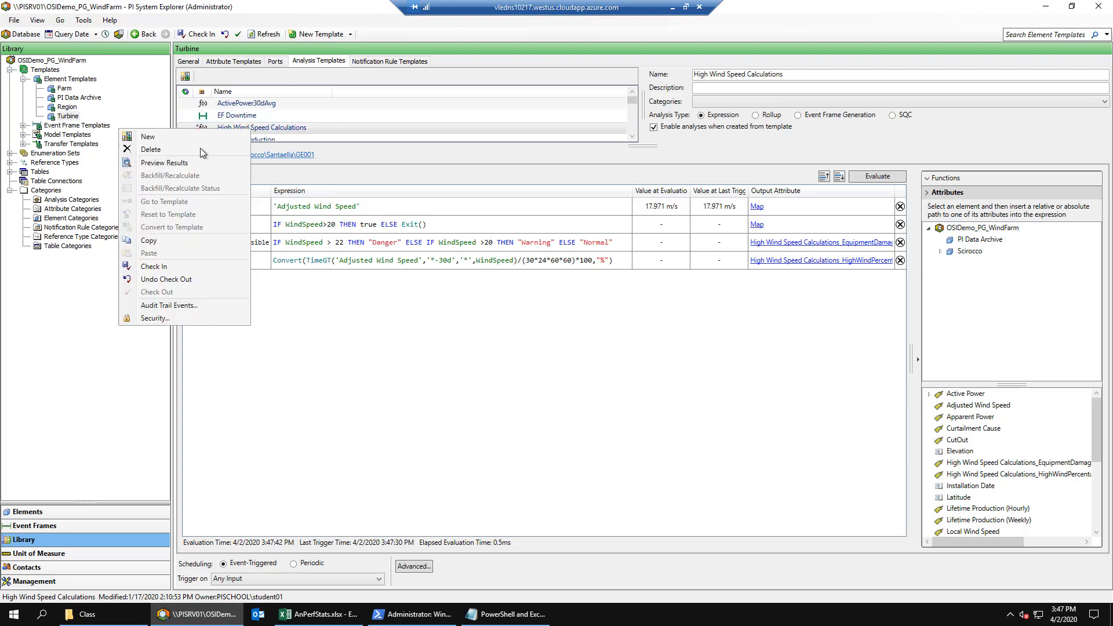
Preview High Wind Speed Calculations results and scroll through the WindSpeed evaluations.
click(164, 162)
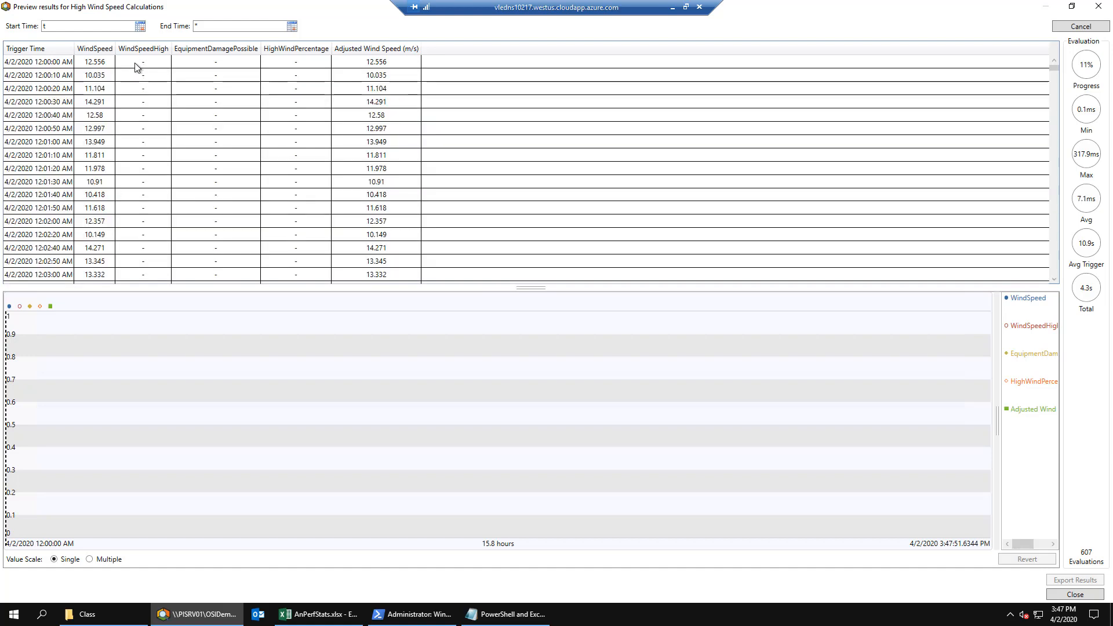
mouse_move(146, 71)
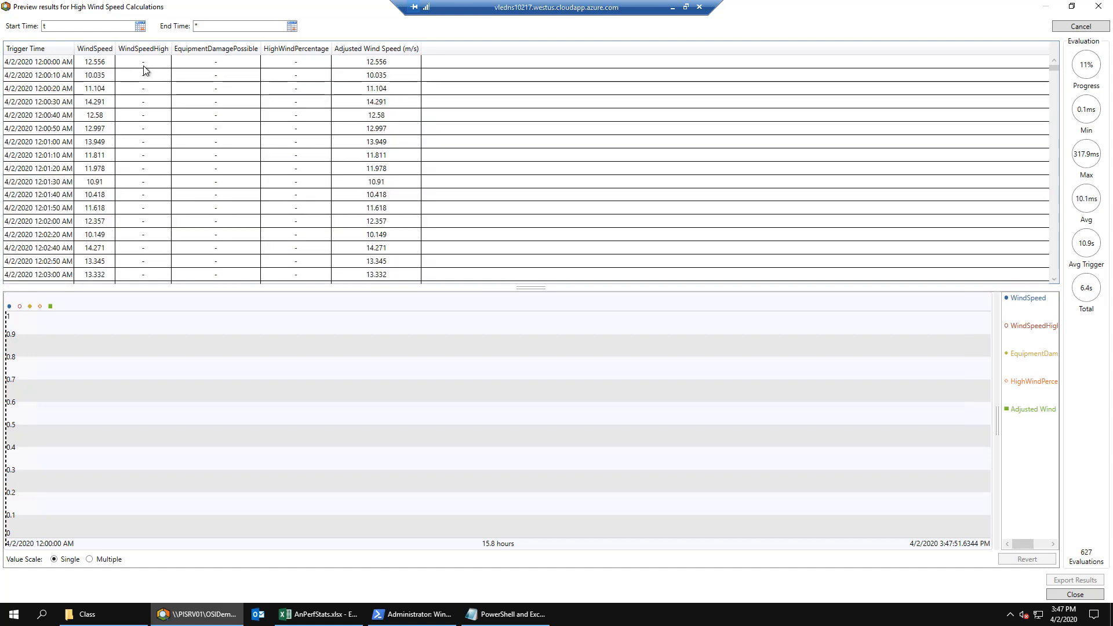
mouse_move(197, 68)
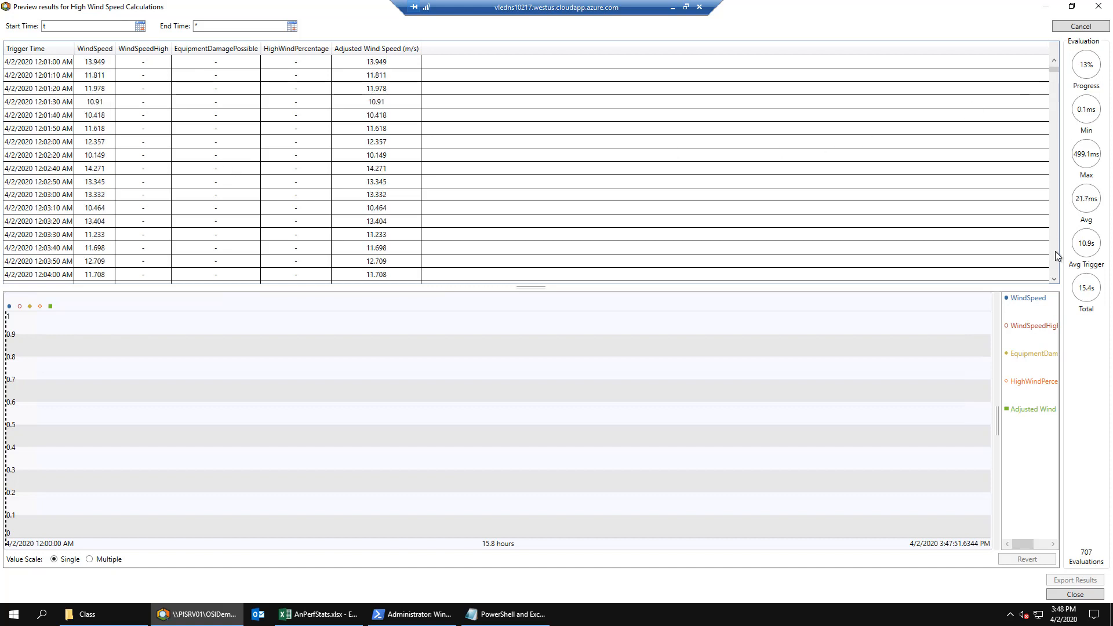
scroll(down, 3)
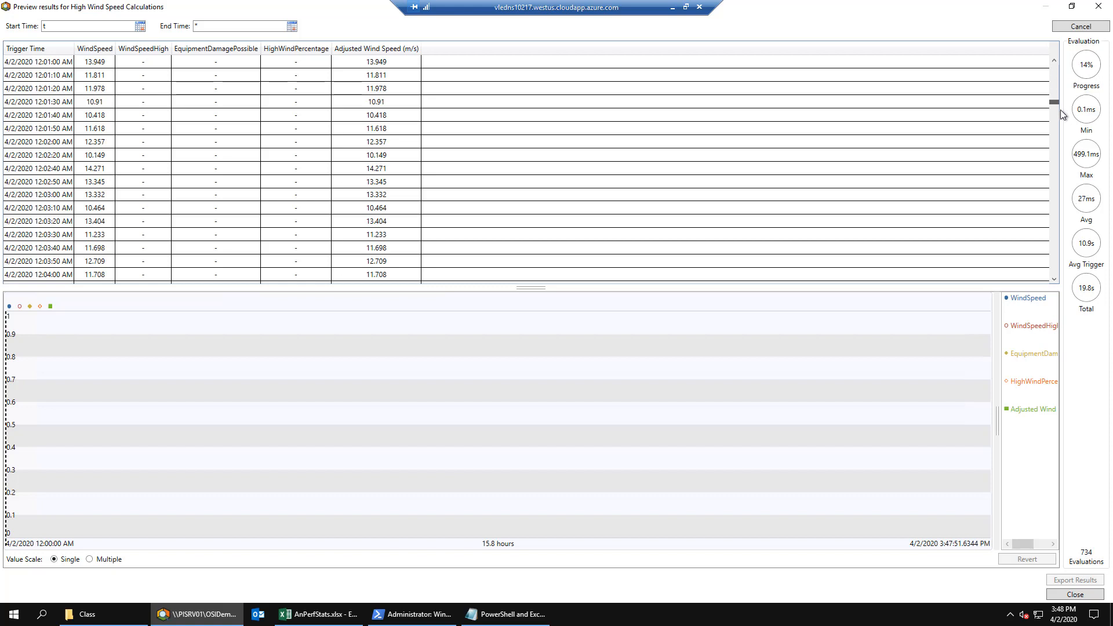
mouse_move(719, 157)
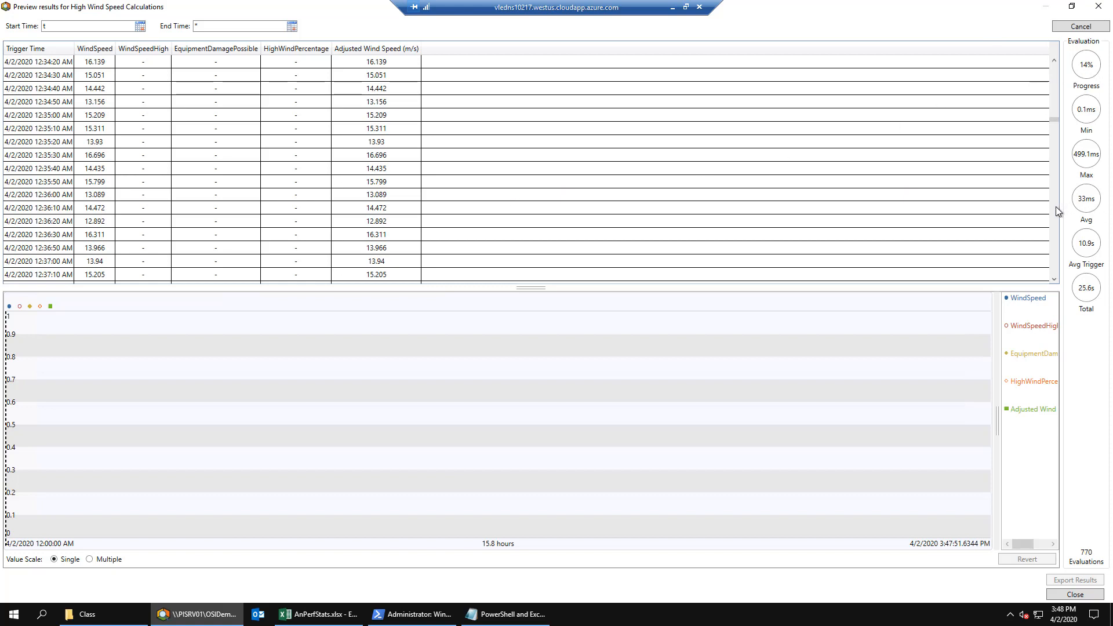
mouse_move(1004, 113)
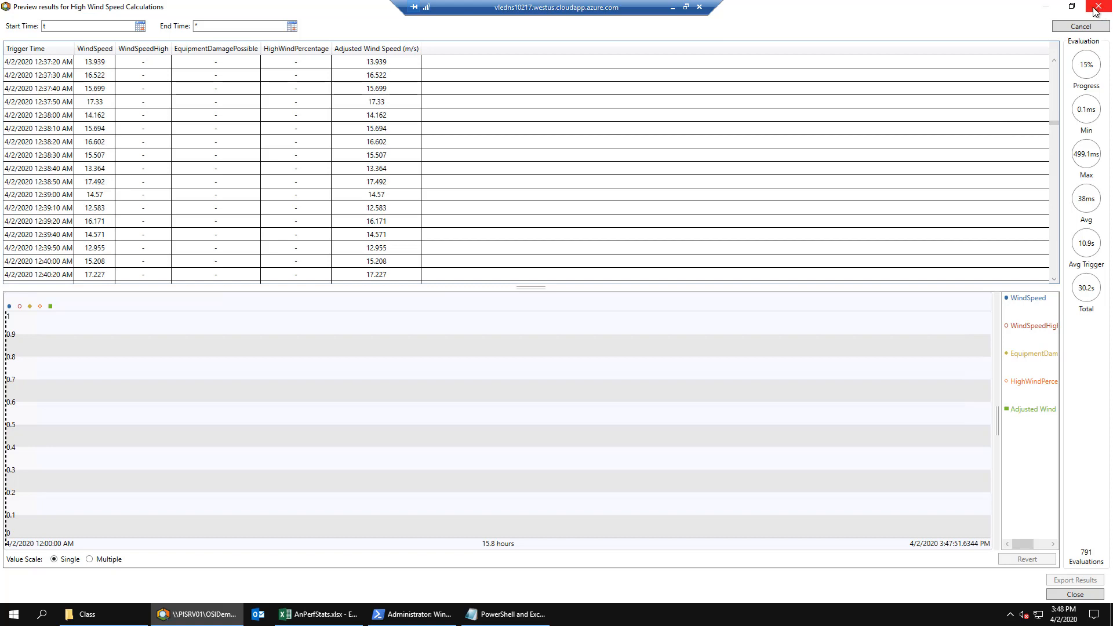
Close the preview and wrap HighWindPercentage in a HasChanged '*-1m' Exit() guard.
click(1097, 6)
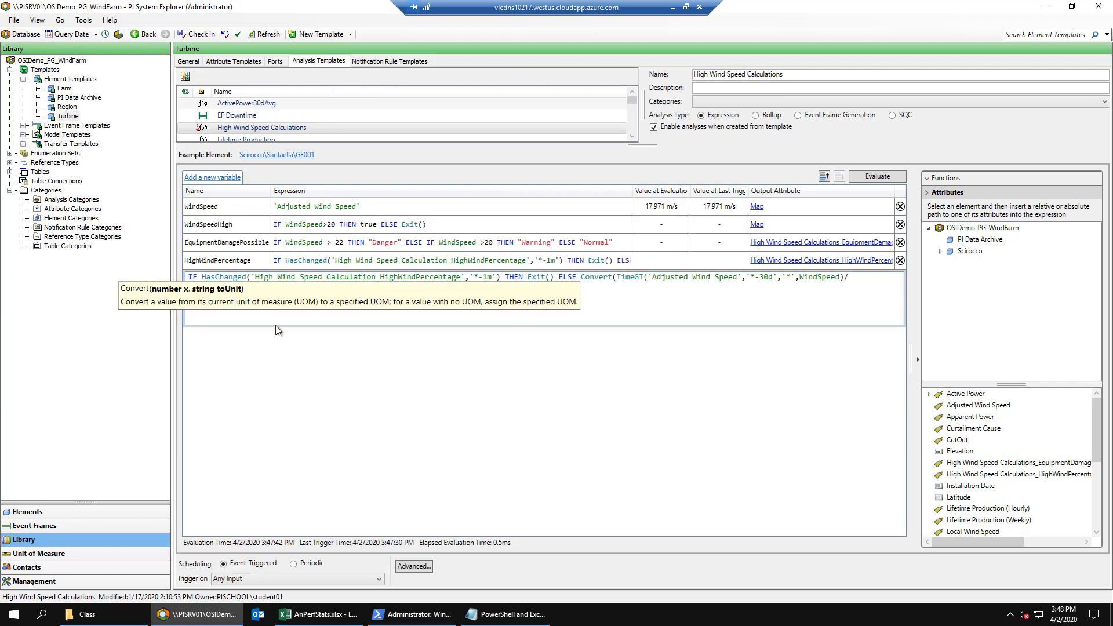
text((30*24*60*60)*100,"%"))
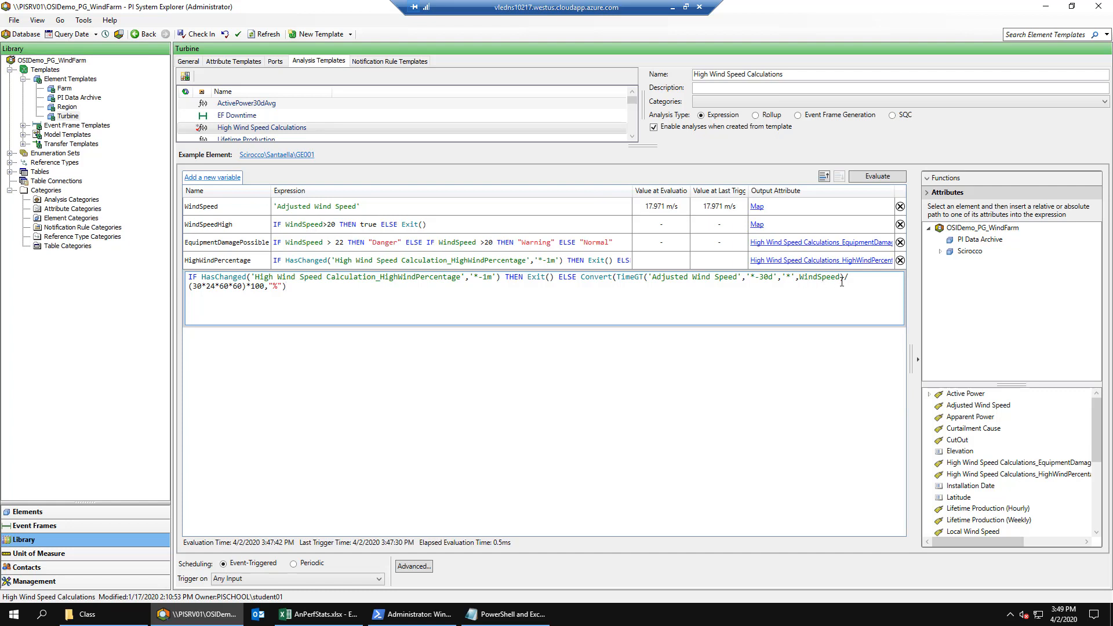
mouse_move(284, 458)
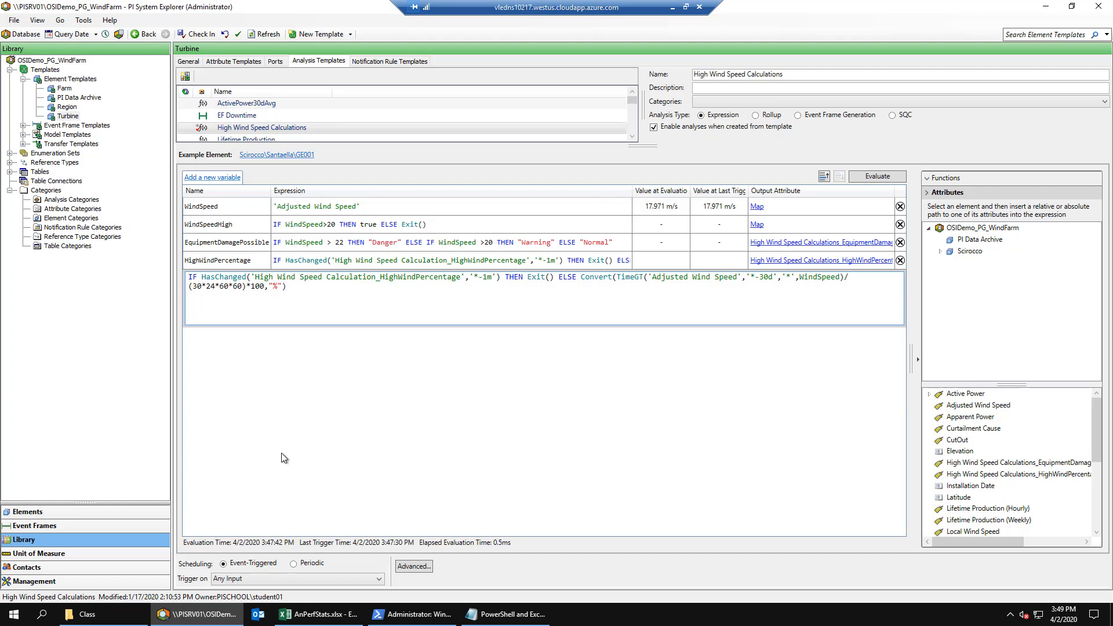